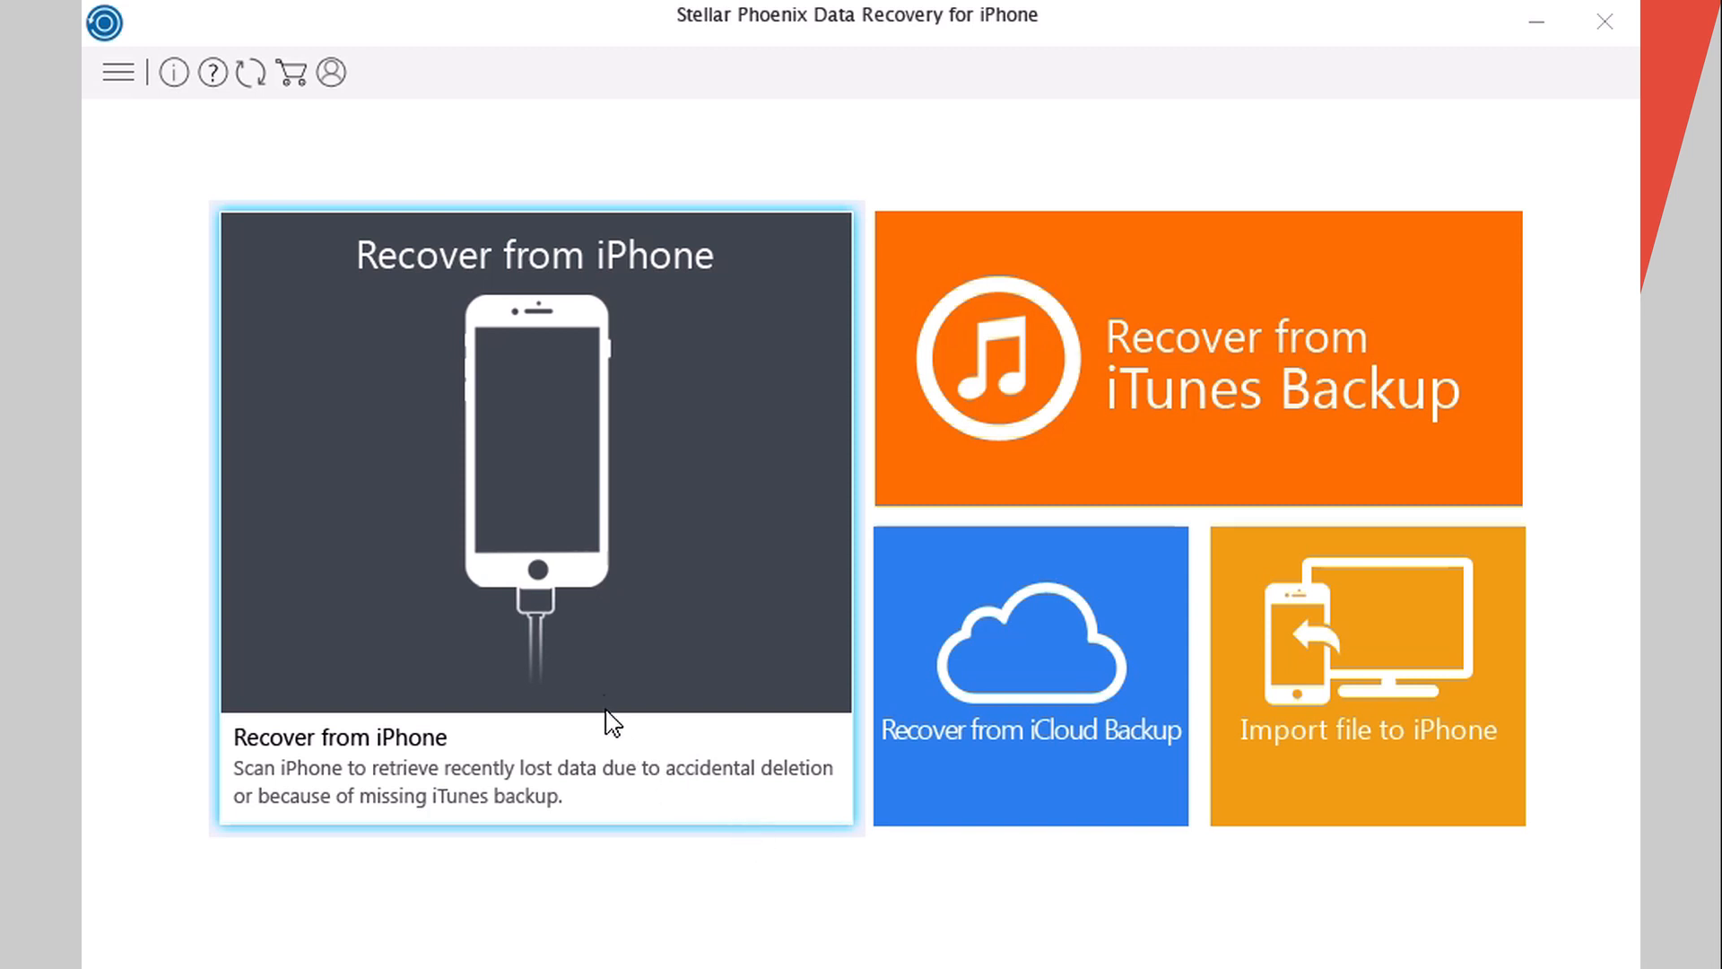
pyautogui.moveTo(585, 673)
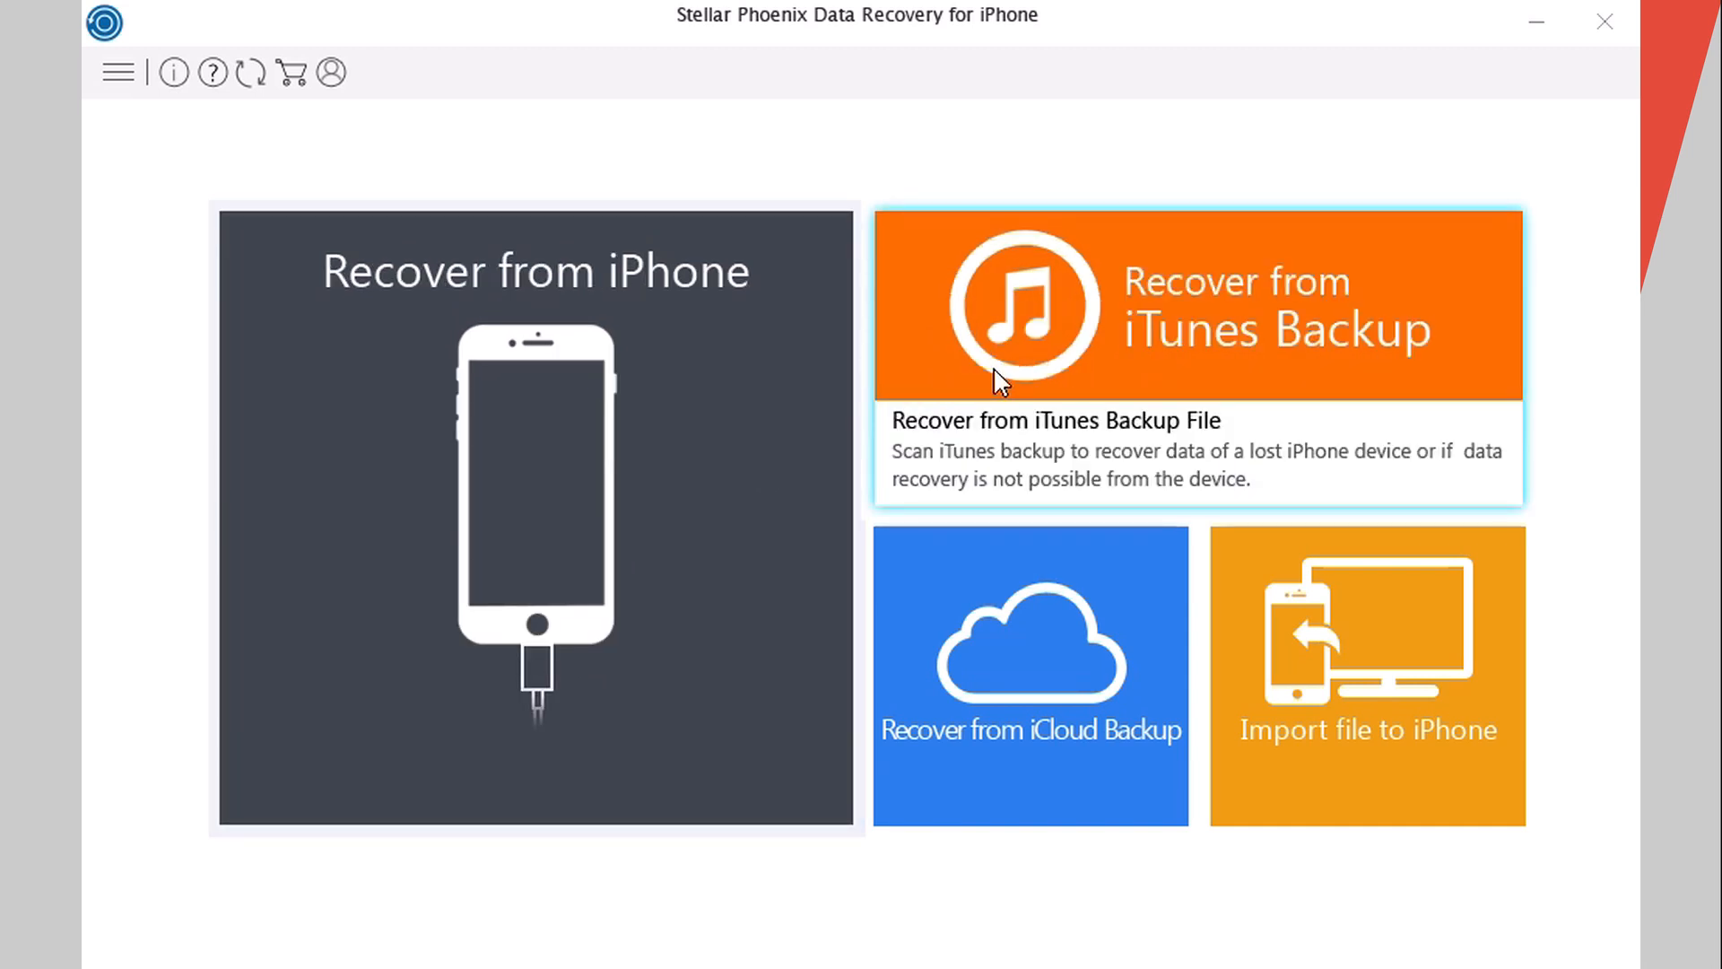
pyautogui.moveTo(732, 610)
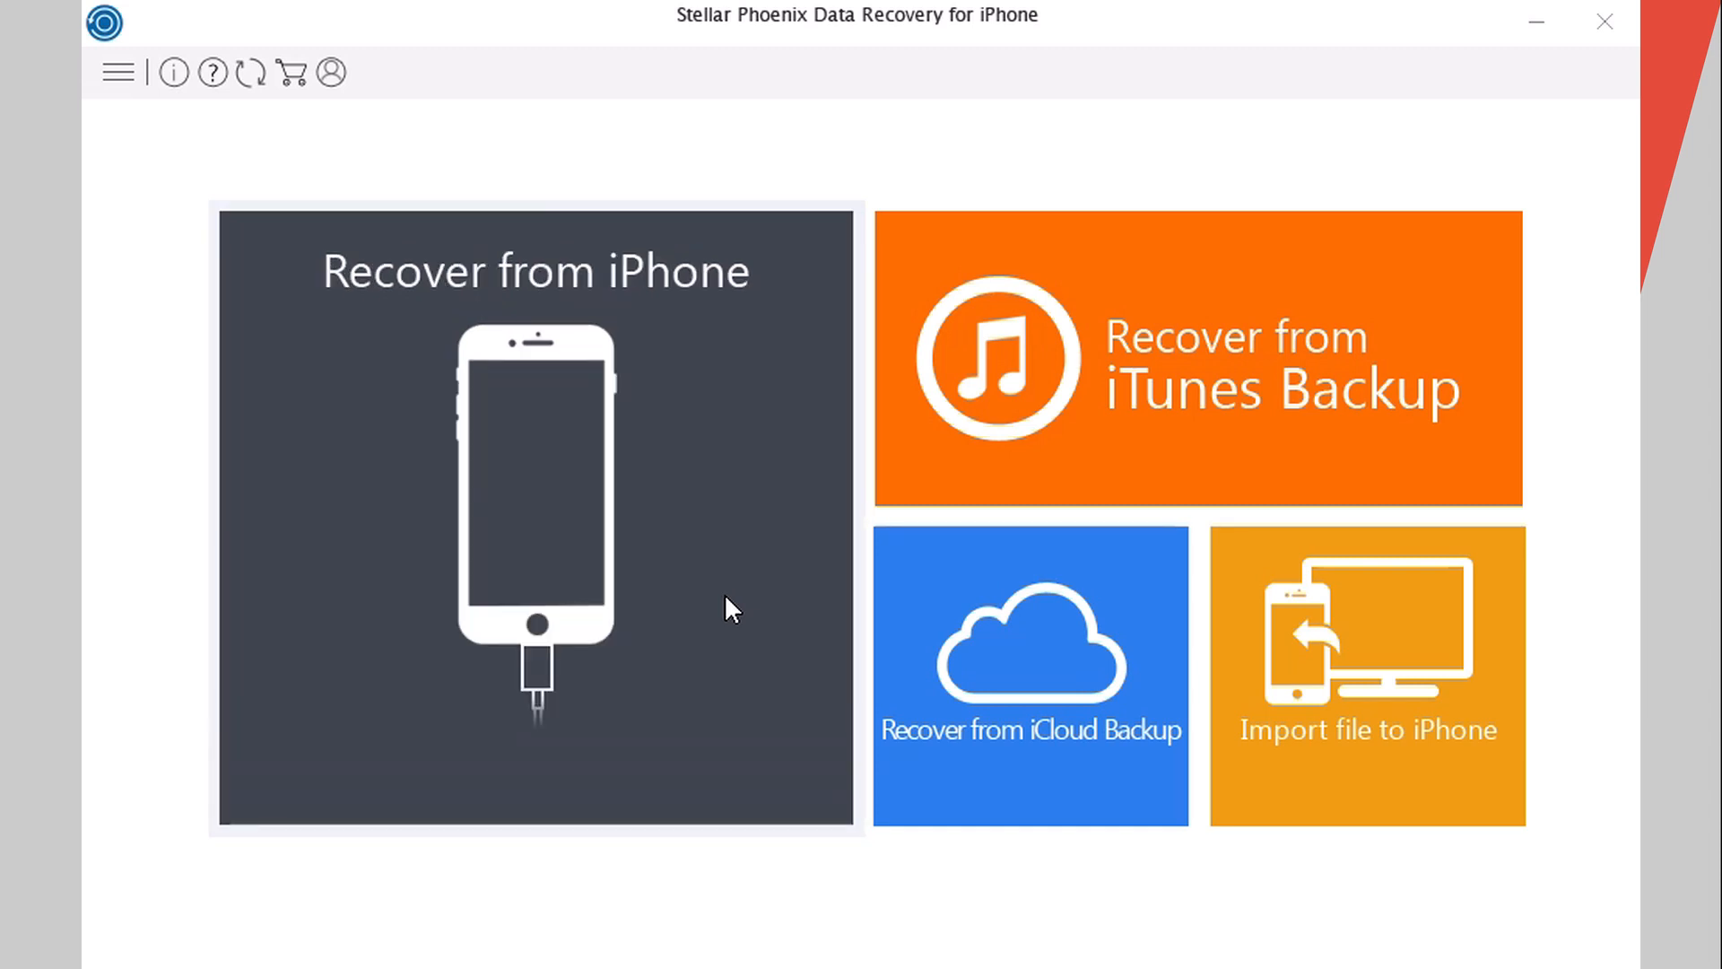
# Start analysing the connected iPhone with Recover from iPhone
pyautogui.click(536, 517)
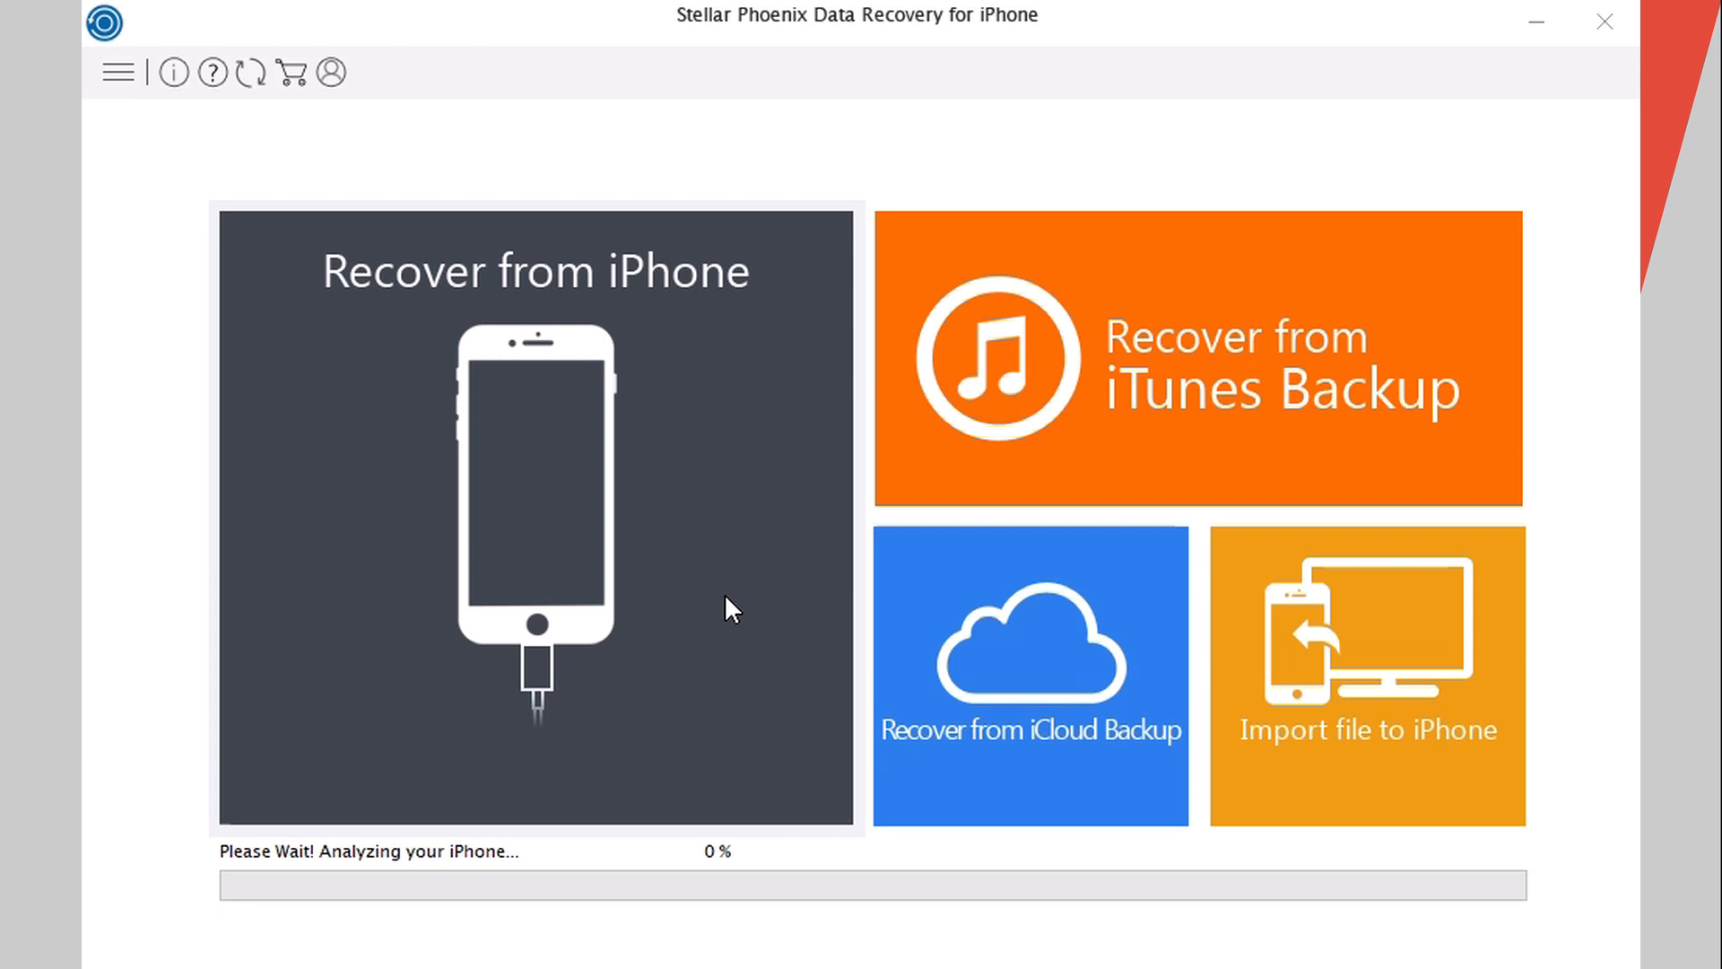
pyautogui.moveTo(617, 539)
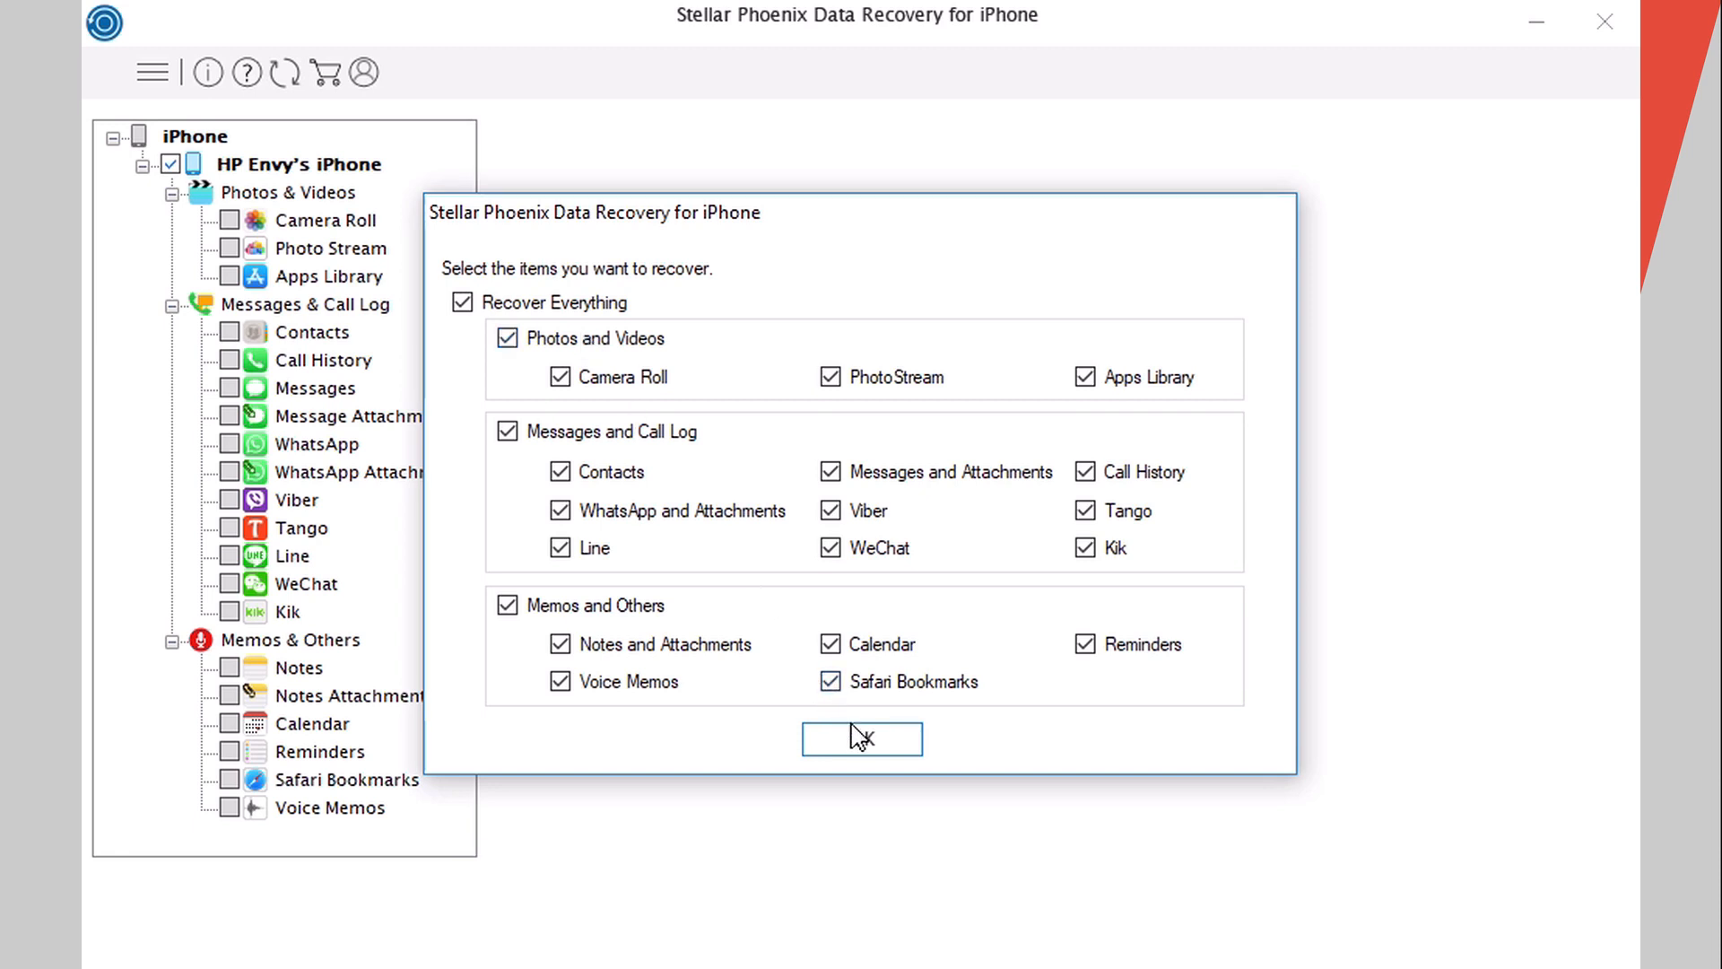
# Confirm Recover Everything so the scan runs and lists 487 found items
pyautogui.click(861, 738)
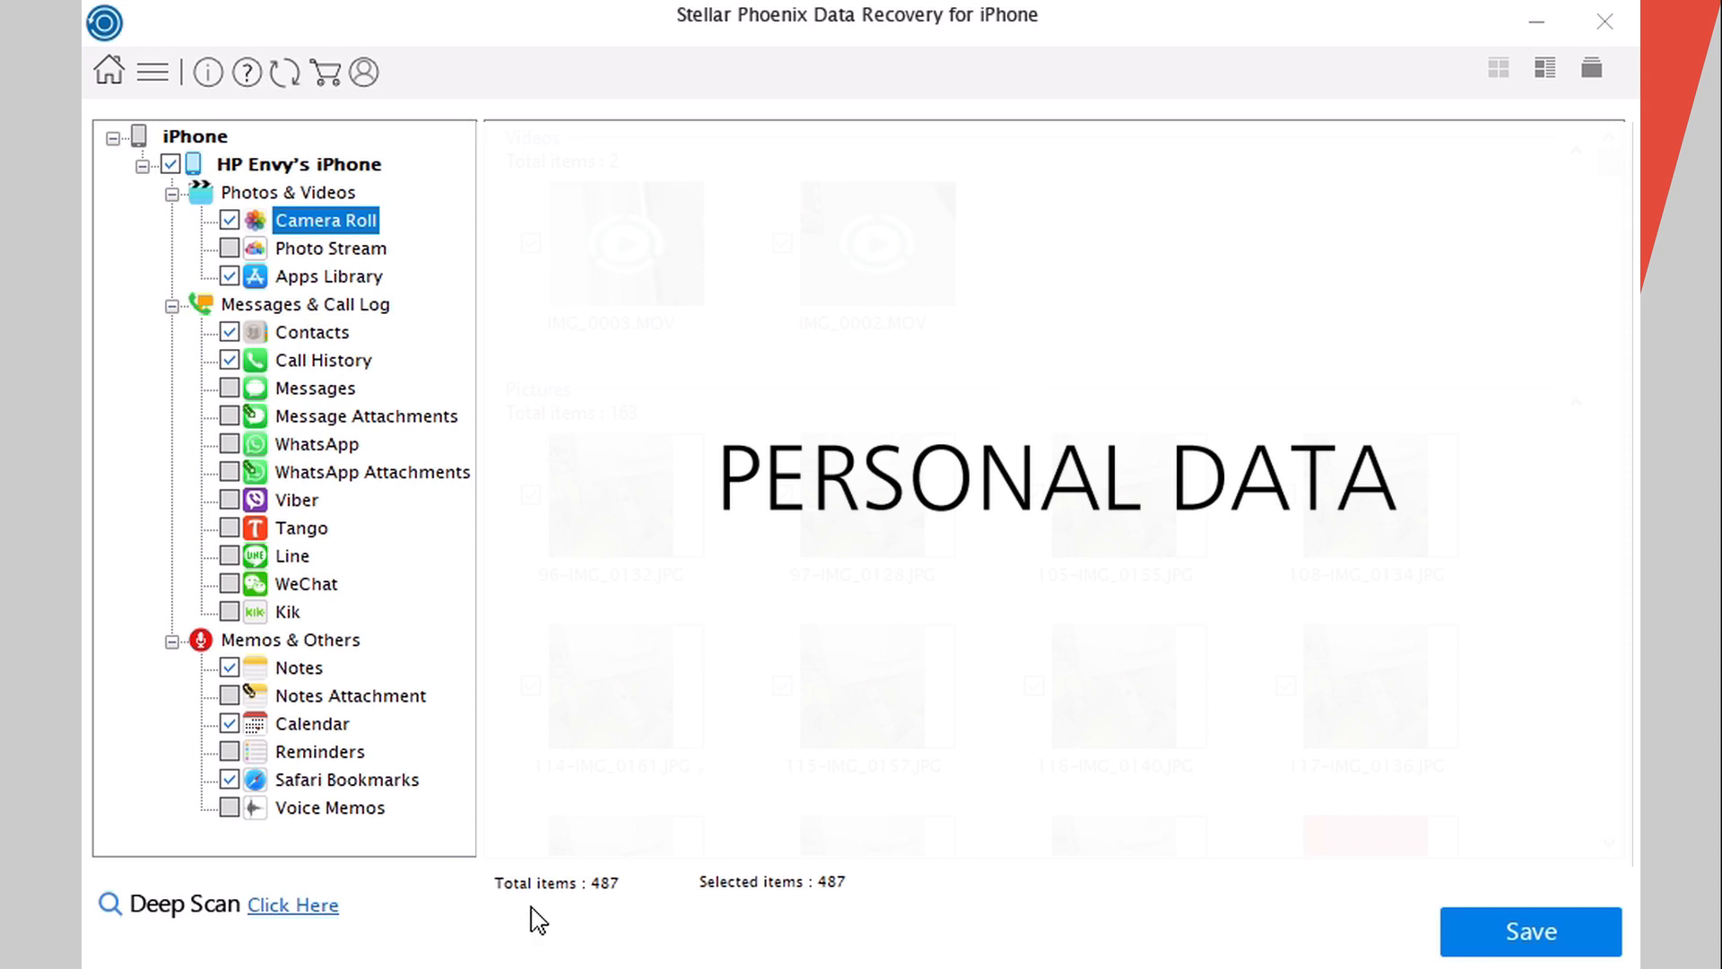
pyautogui.moveTo(596, 910)
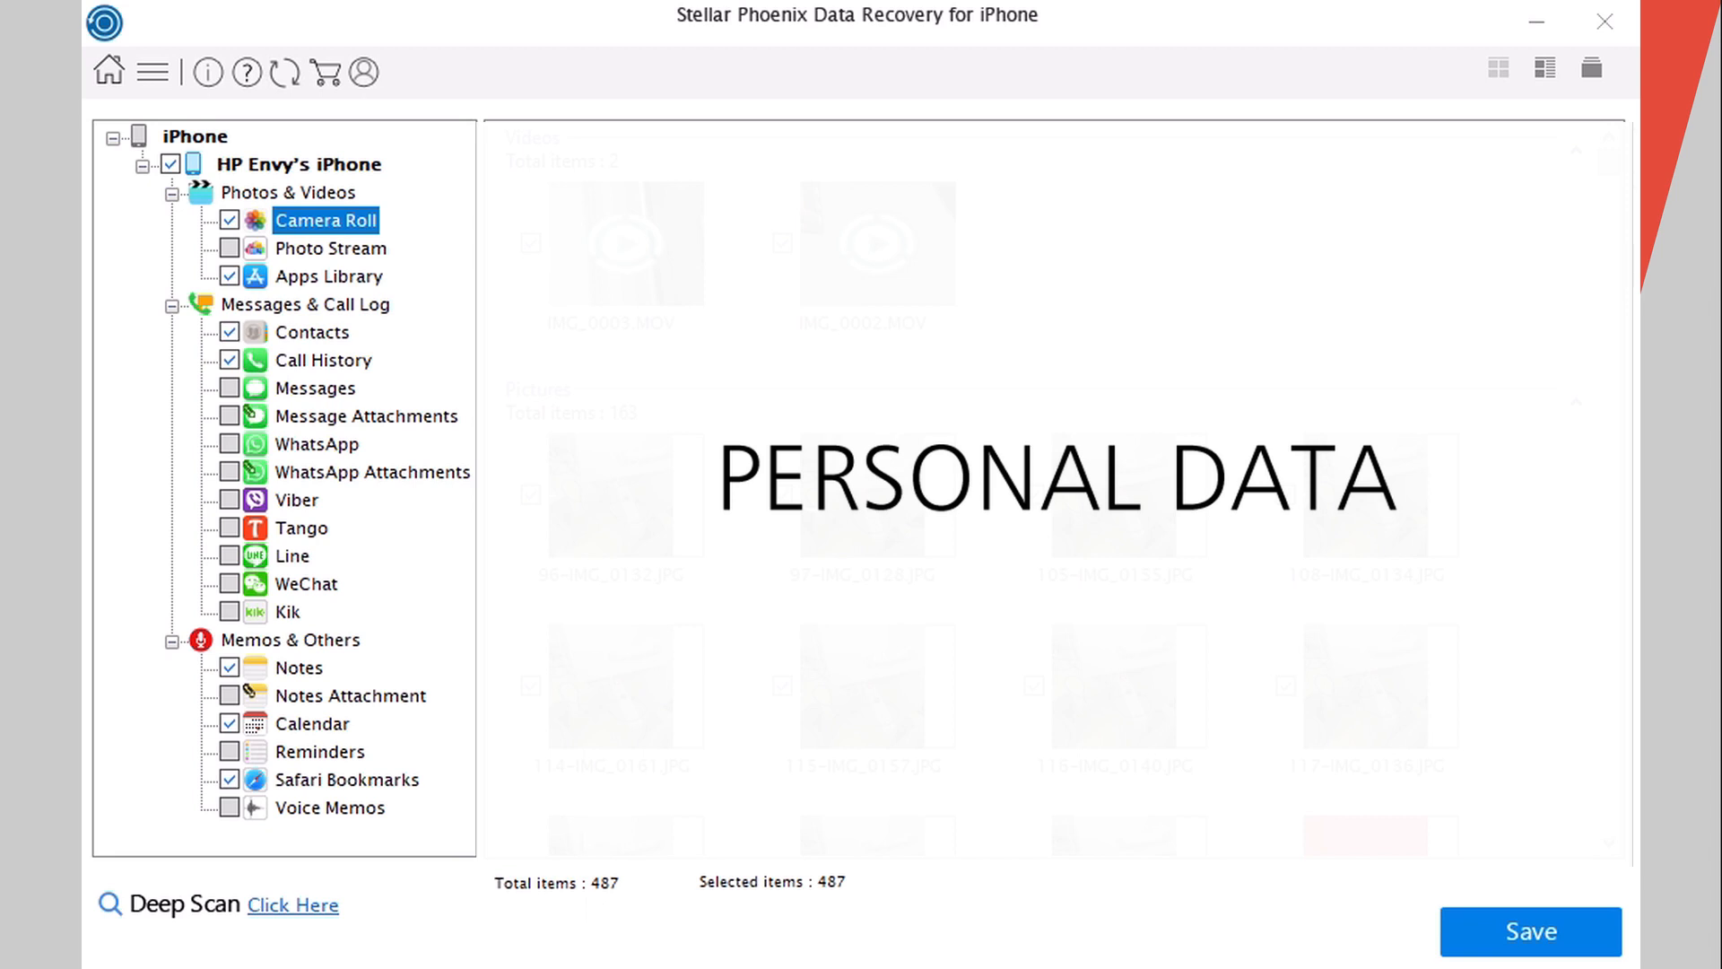
pyautogui.click(328, 276)
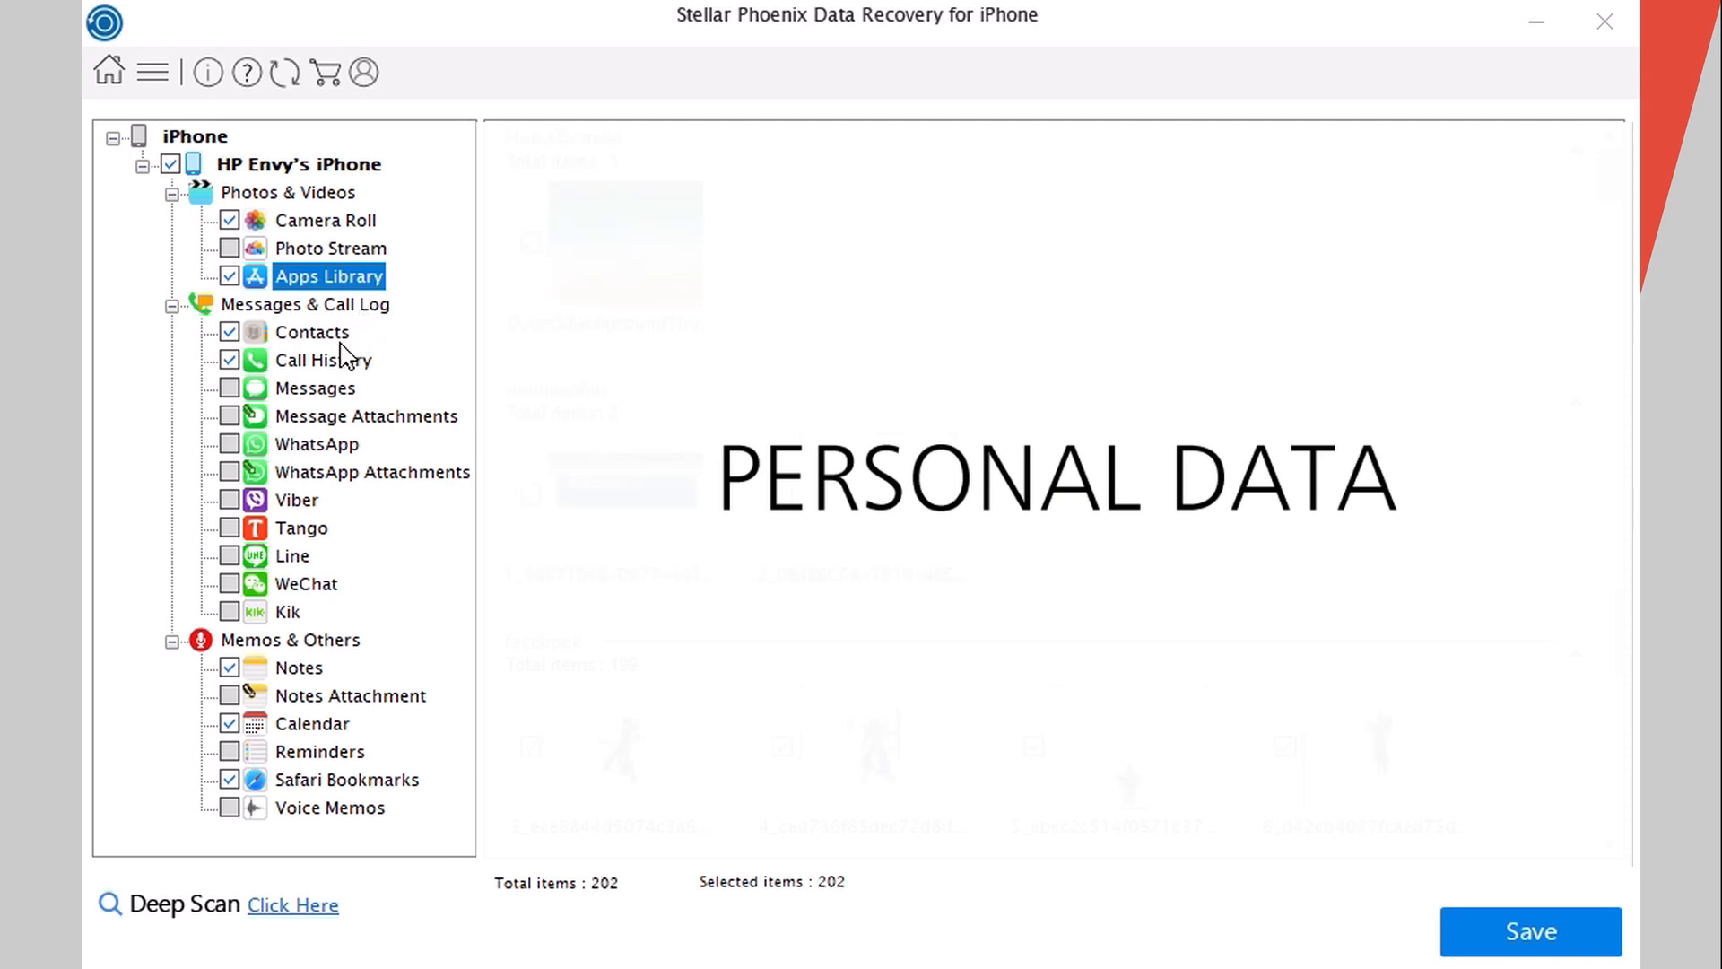
pyautogui.click(323, 359)
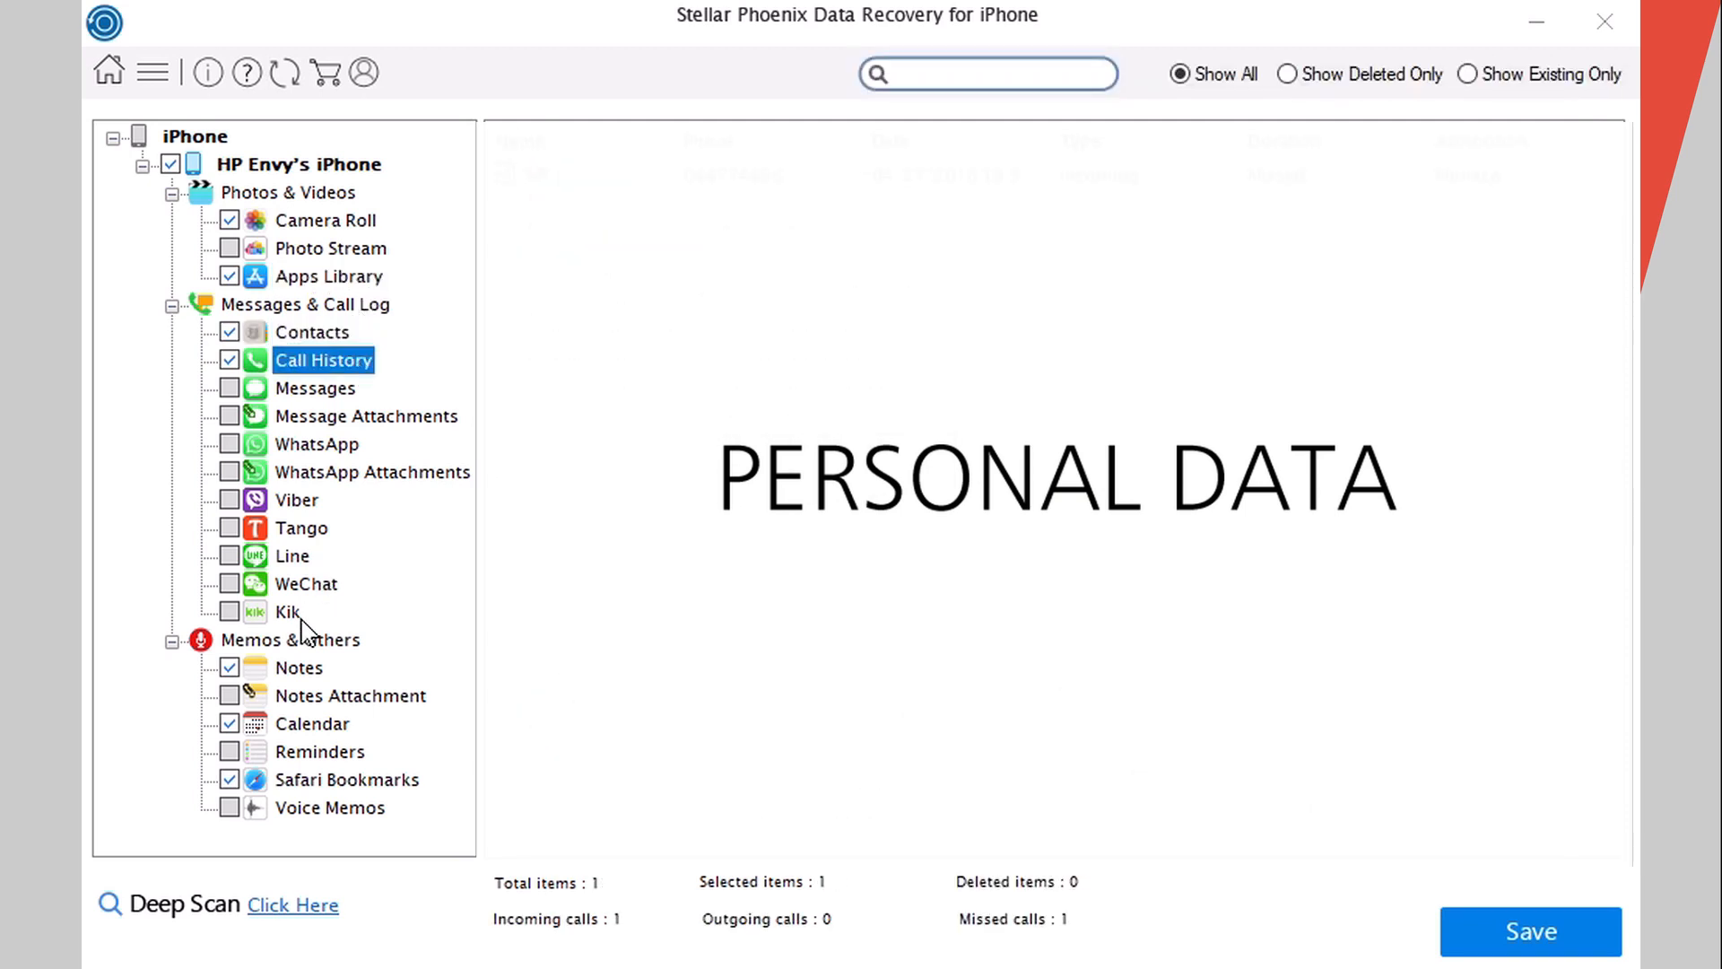
pyautogui.click(310, 723)
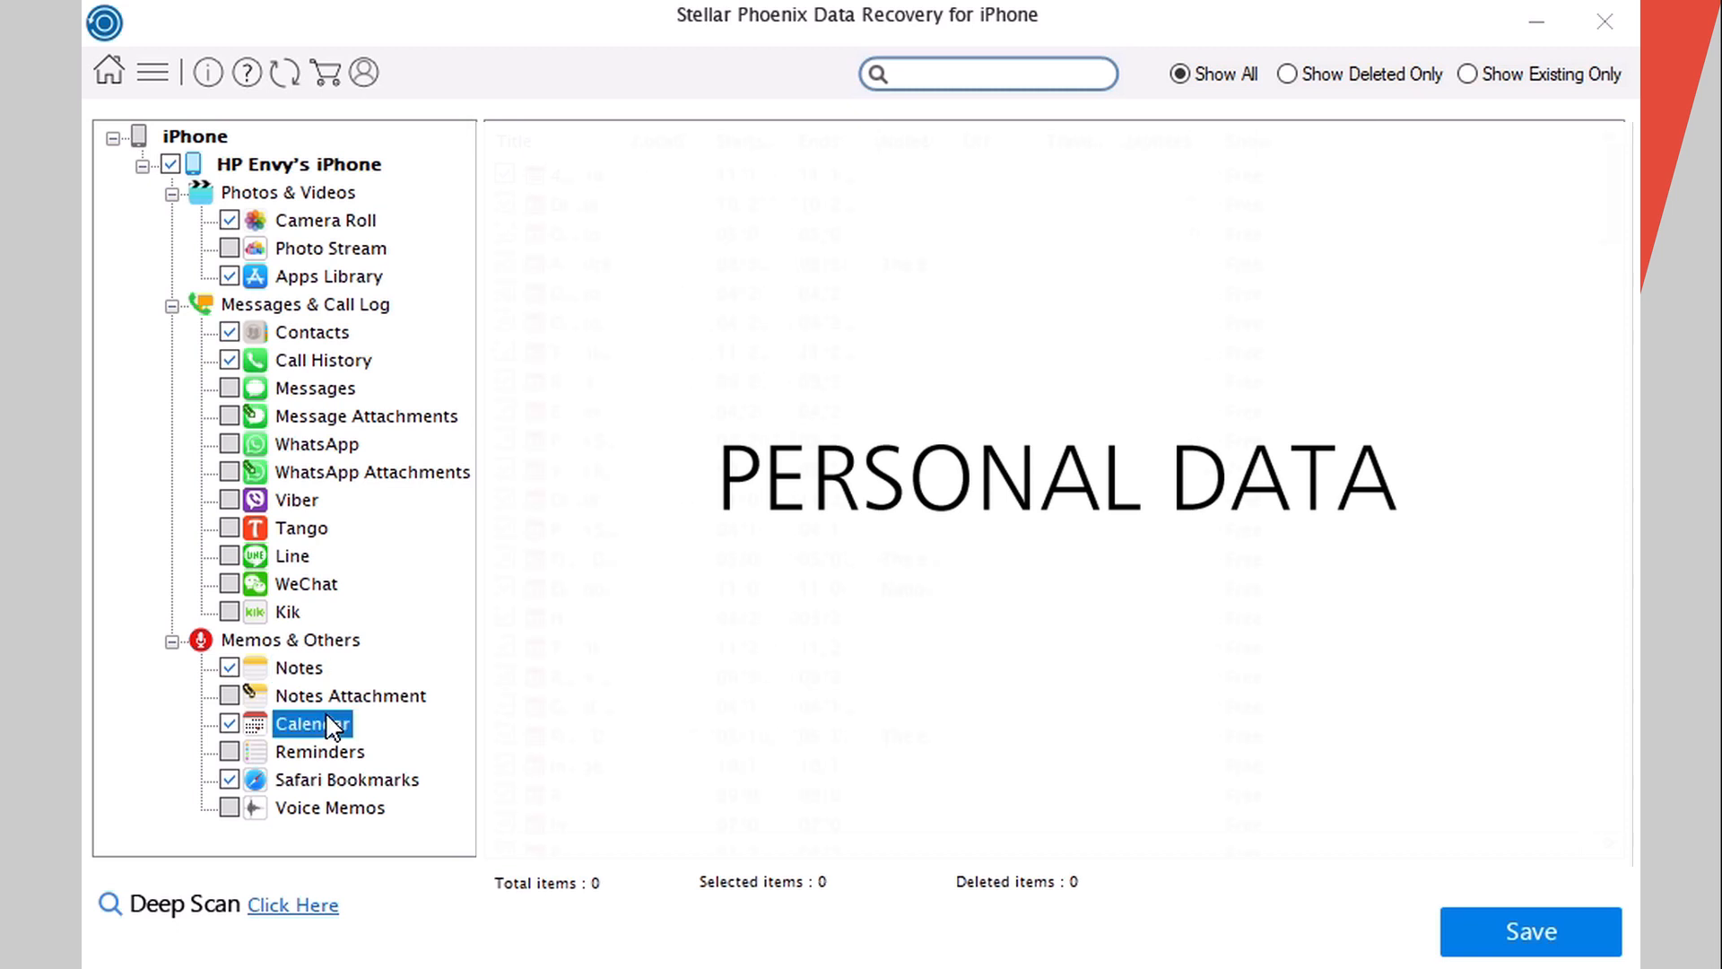
pyautogui.click(346, 779)
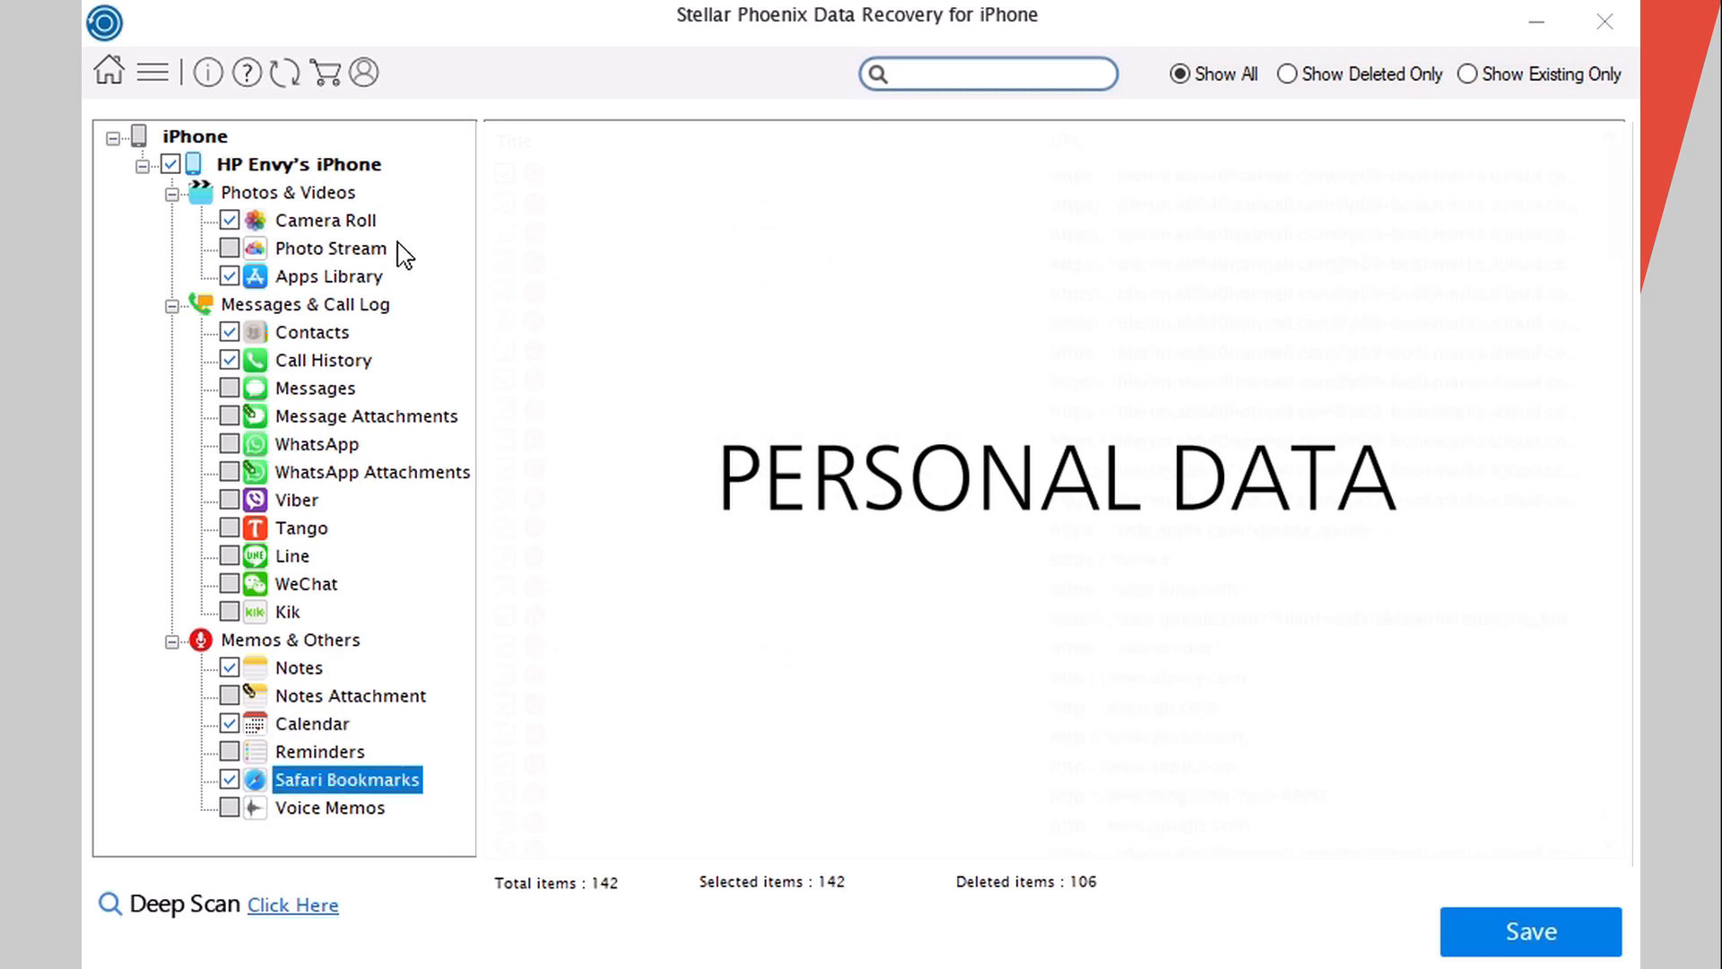
pyautogui.click(325, 219)
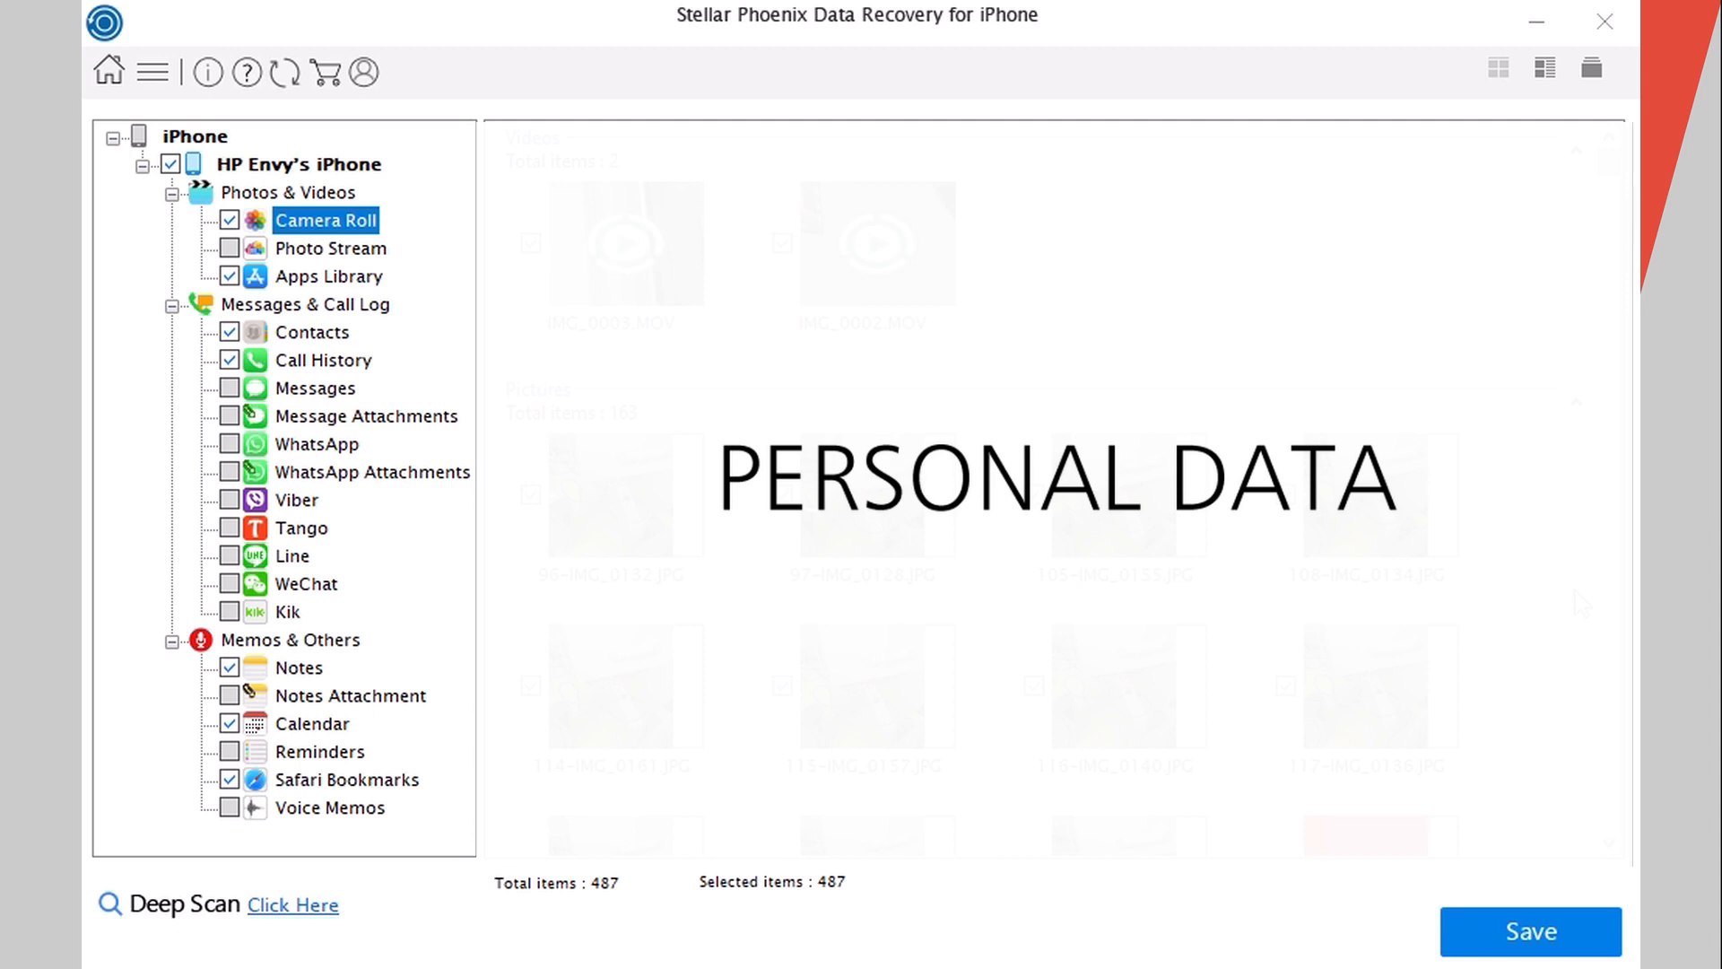
# Show the scanned iPhone's device summary from the left tree
pyautogui.click(296, 163)
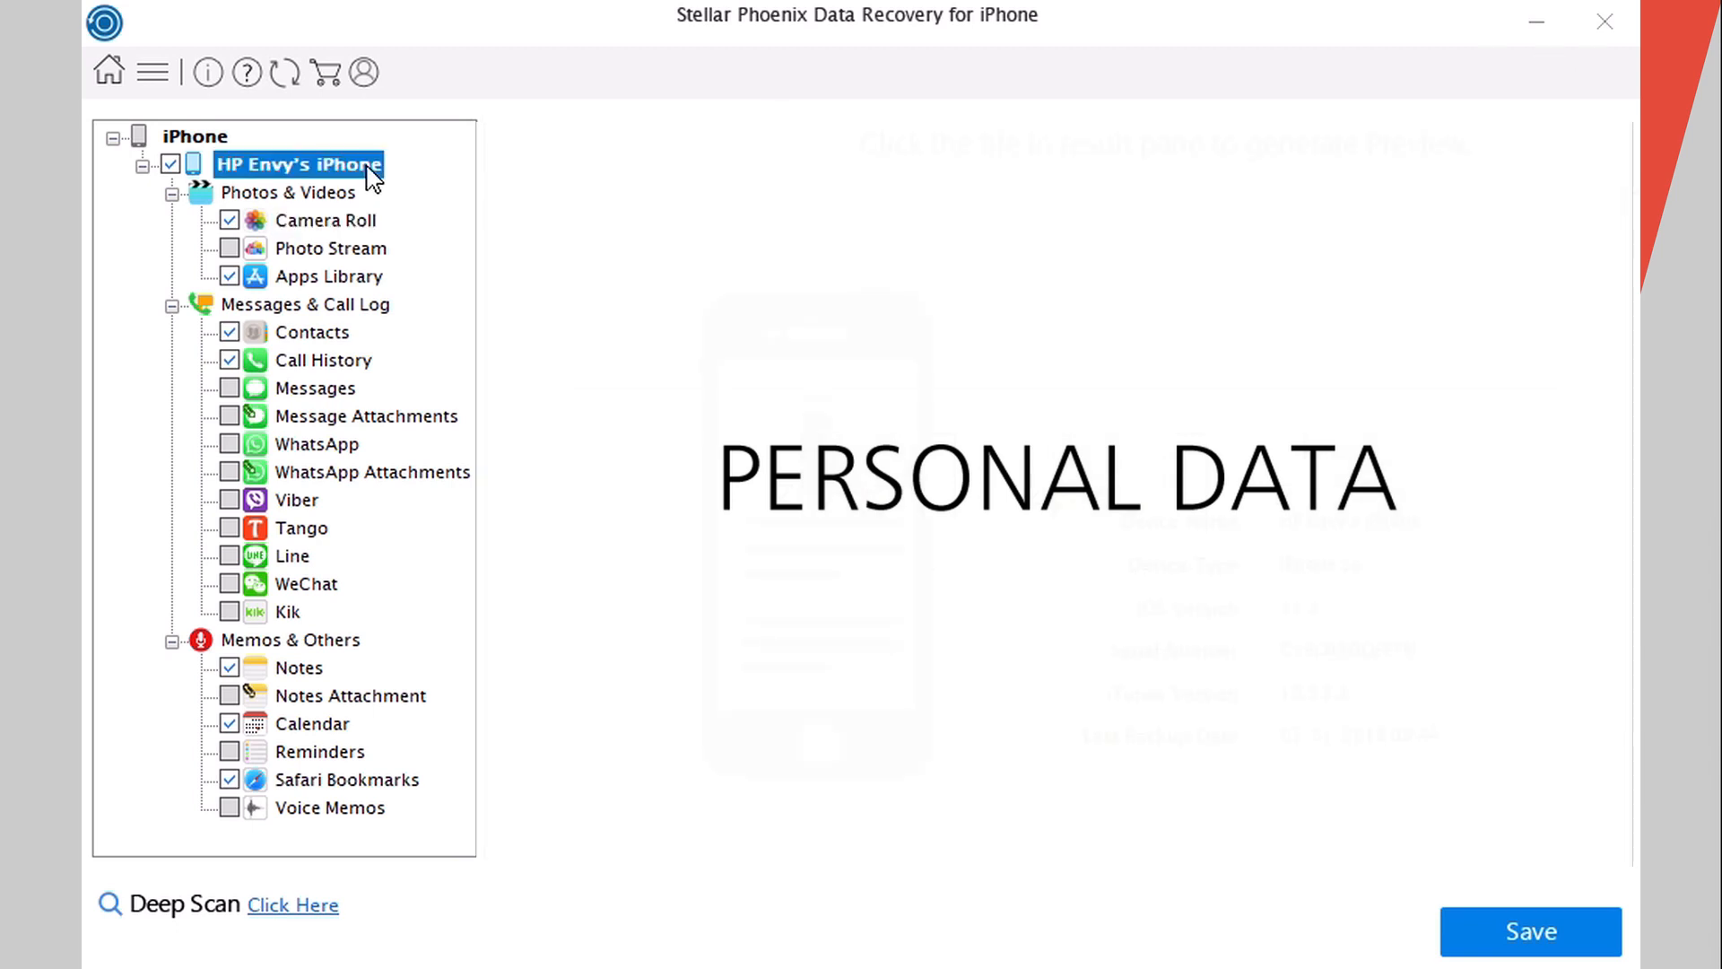
pyautogui.moveTo(793, 114)
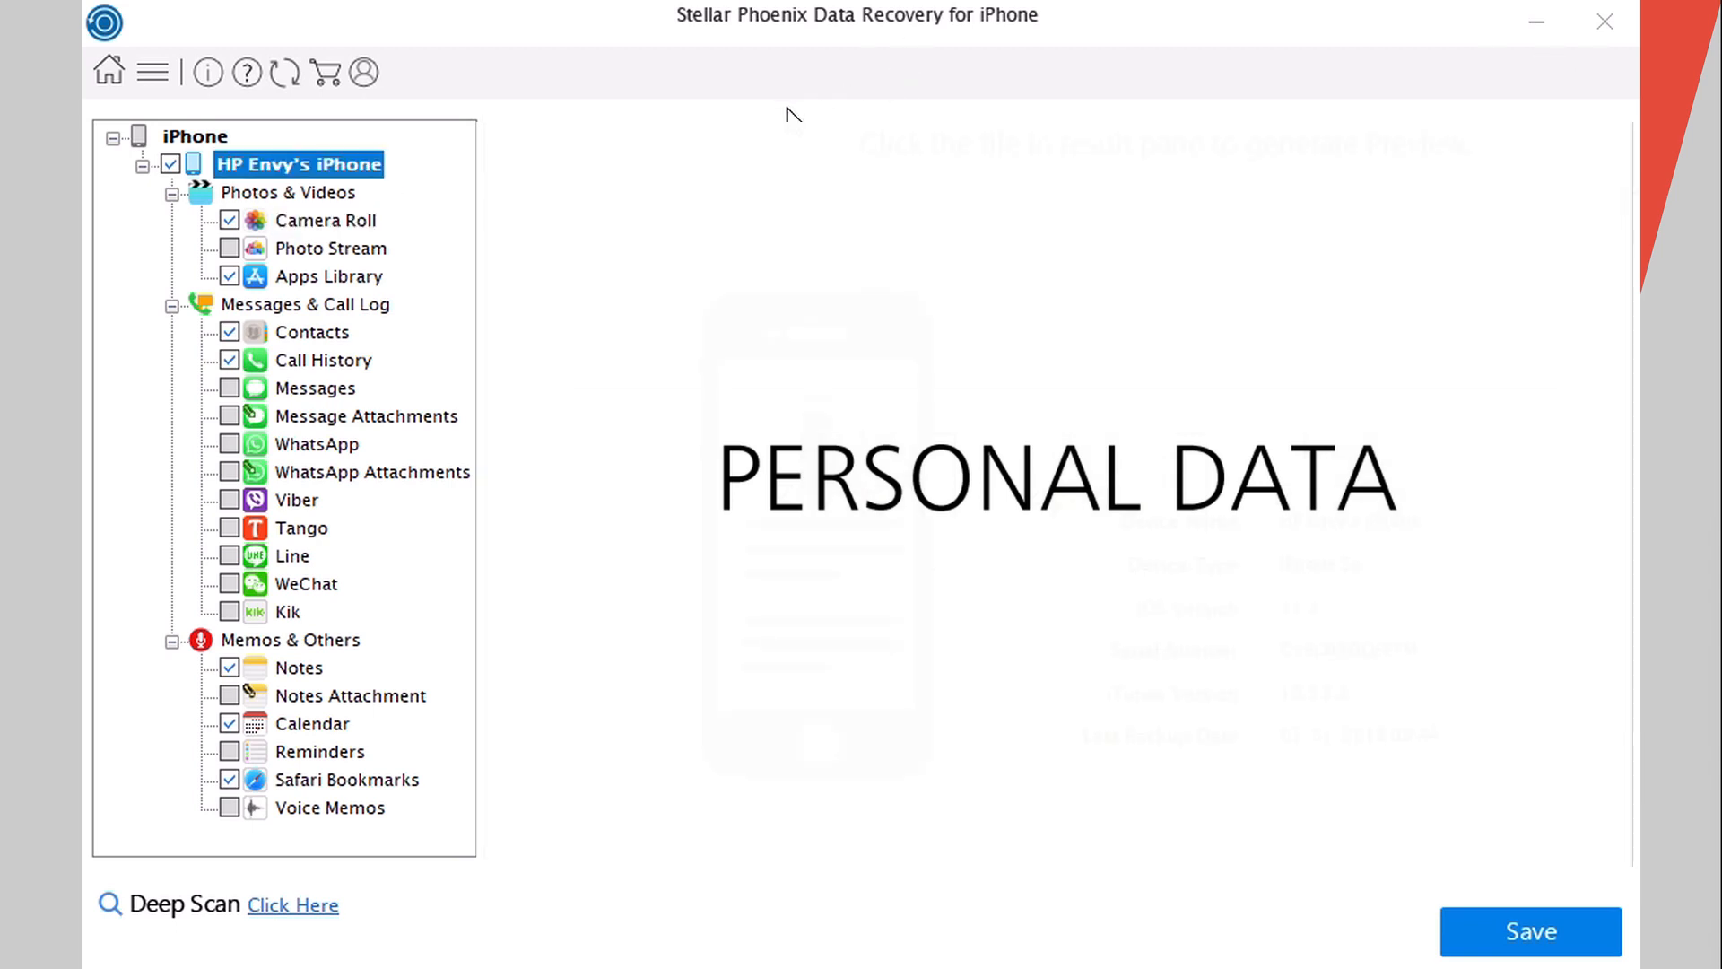